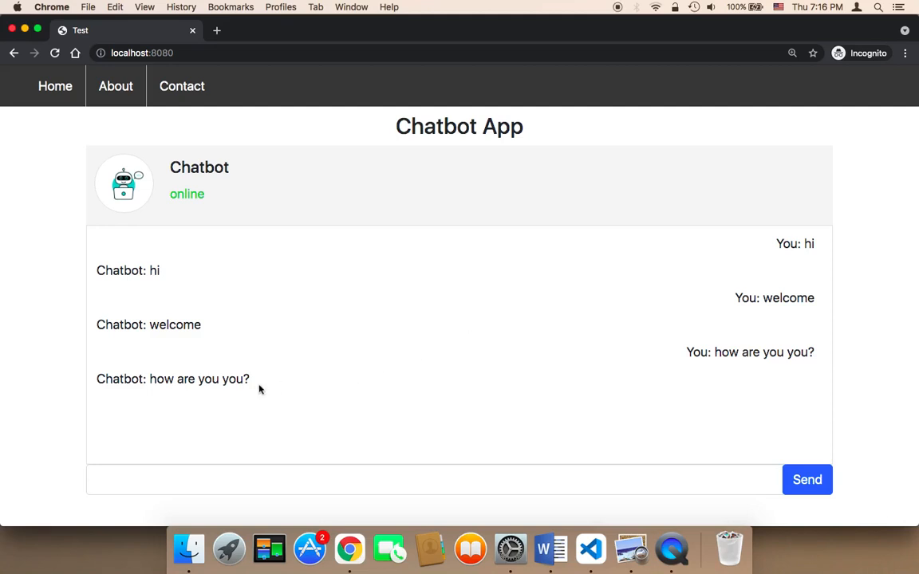
# Step: Add an if(userMessage == "hi"){ condition inside the chatbotResponse function
pyautogui.moveTo(150, 379); pyautogui.dragTo(249, 380)
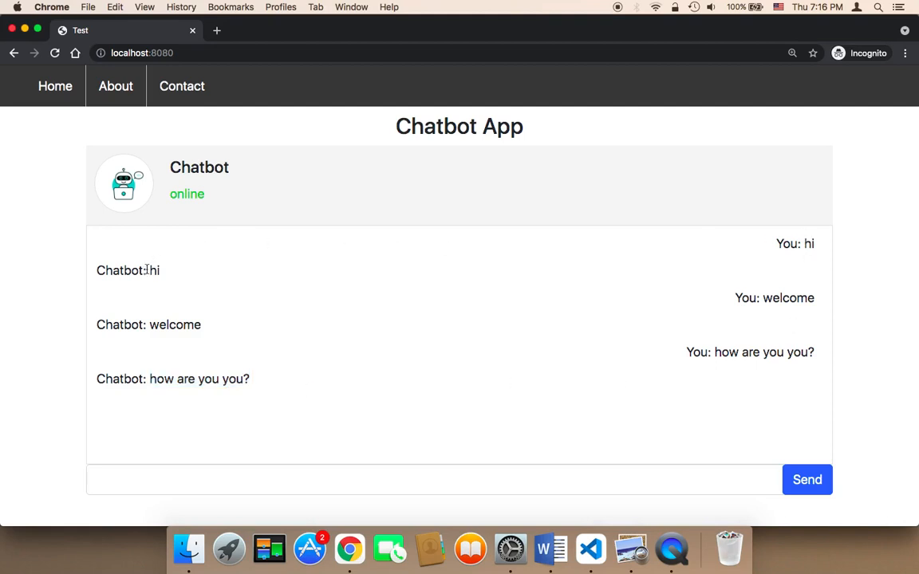
pyautogui.moveTo(290, 338)
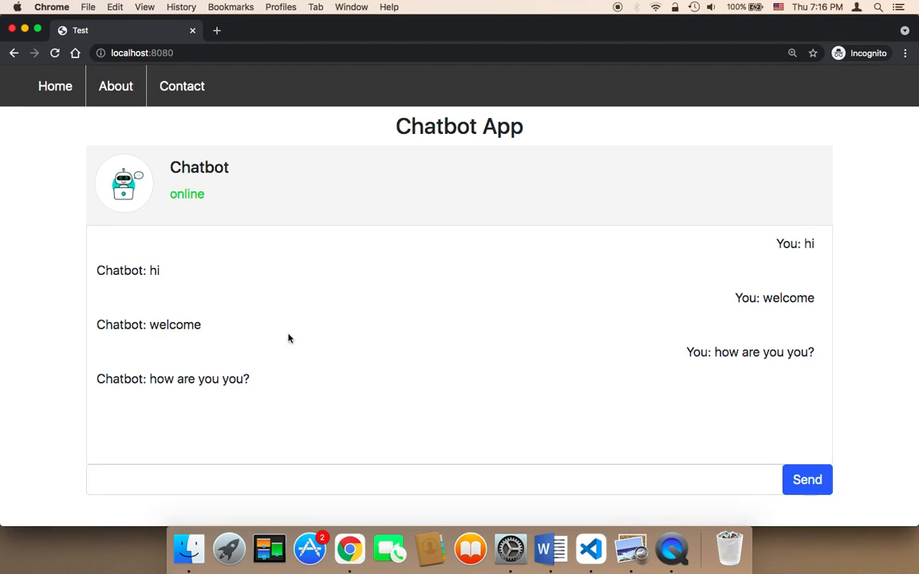
pyautogui.doubleClick(173, 325)
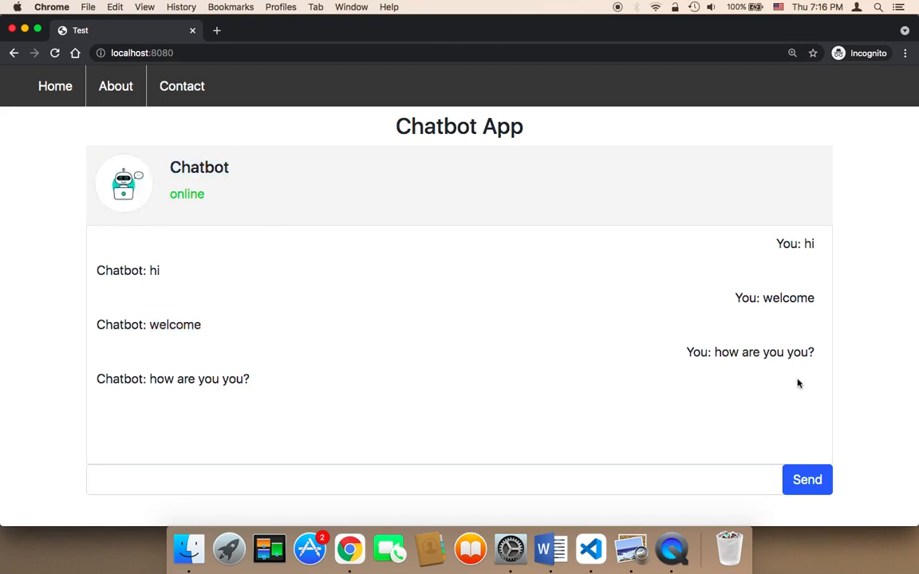
pyautogui.moveTo(627, 450)
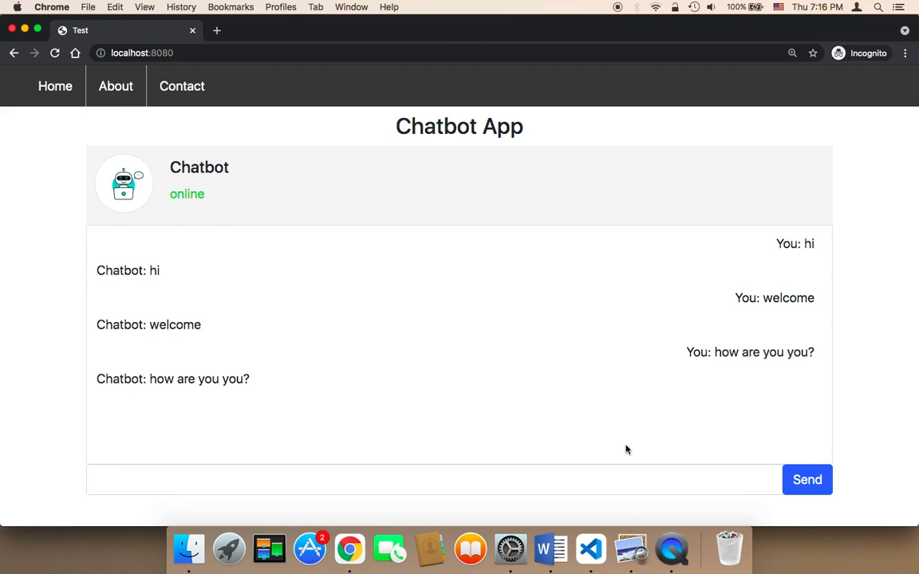
pyautogui.moveTo(584, 550)
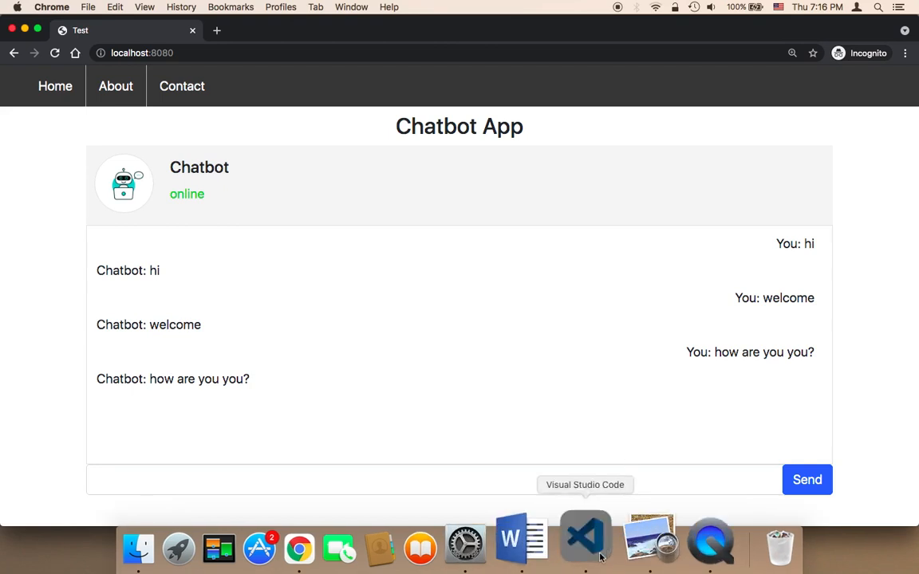
pyautogui.click(583, 539)
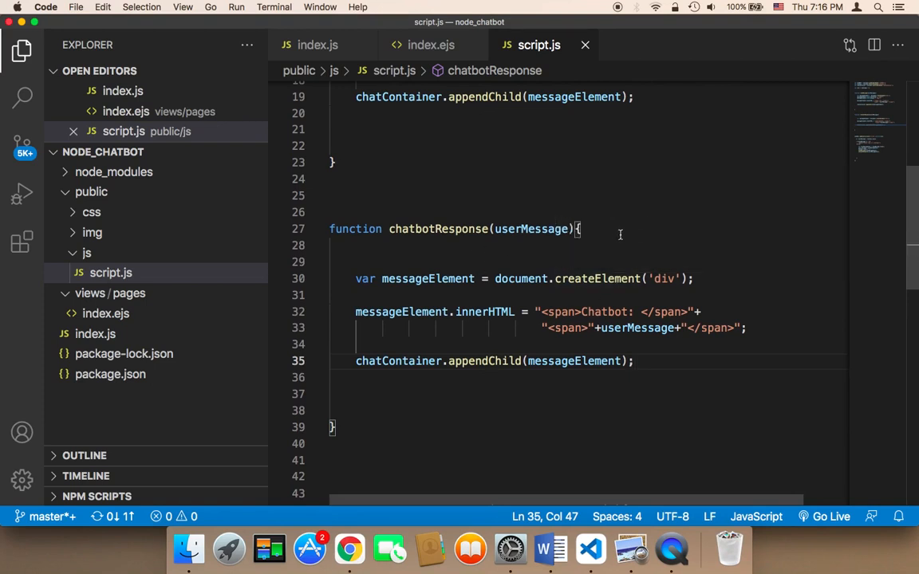
pyautogui.click(428, 230)
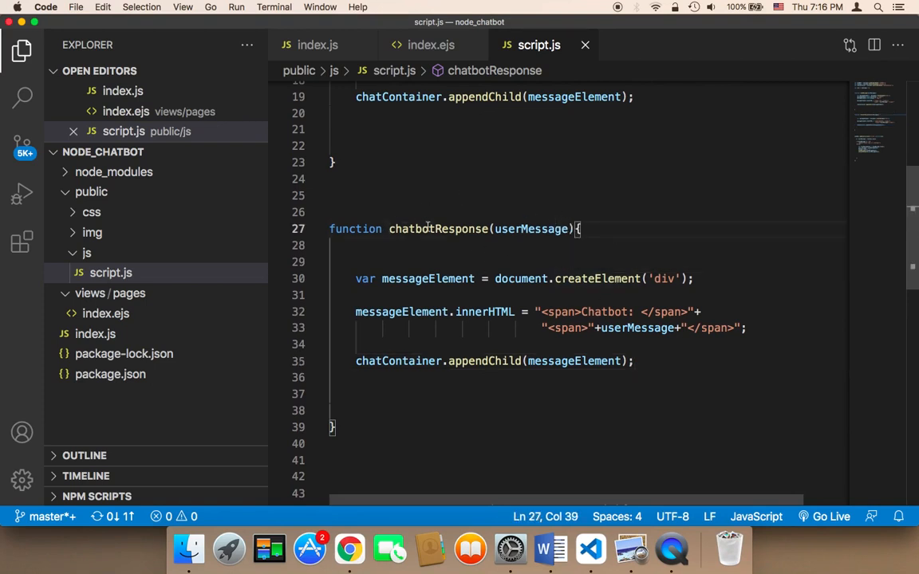
pyautogui.write('i')
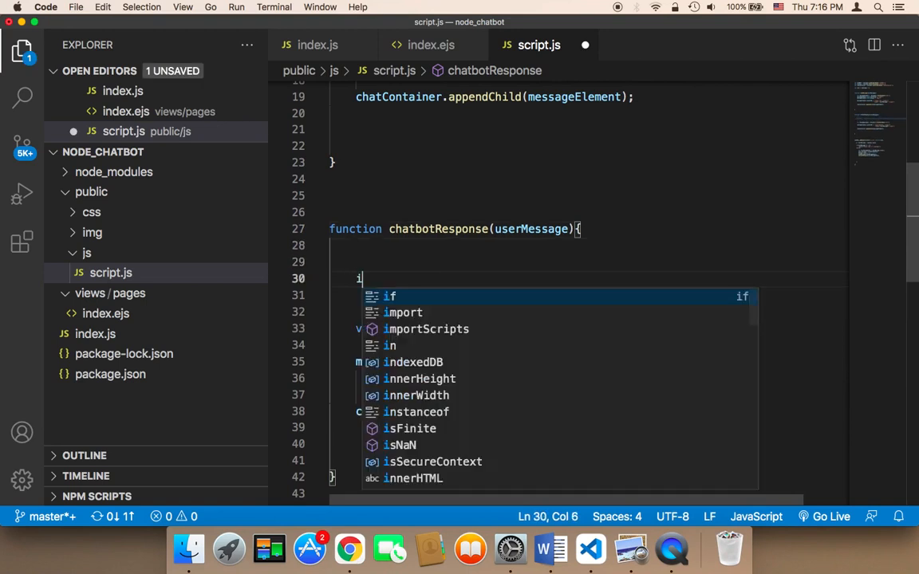
pyautogui.write('f(userMessage')
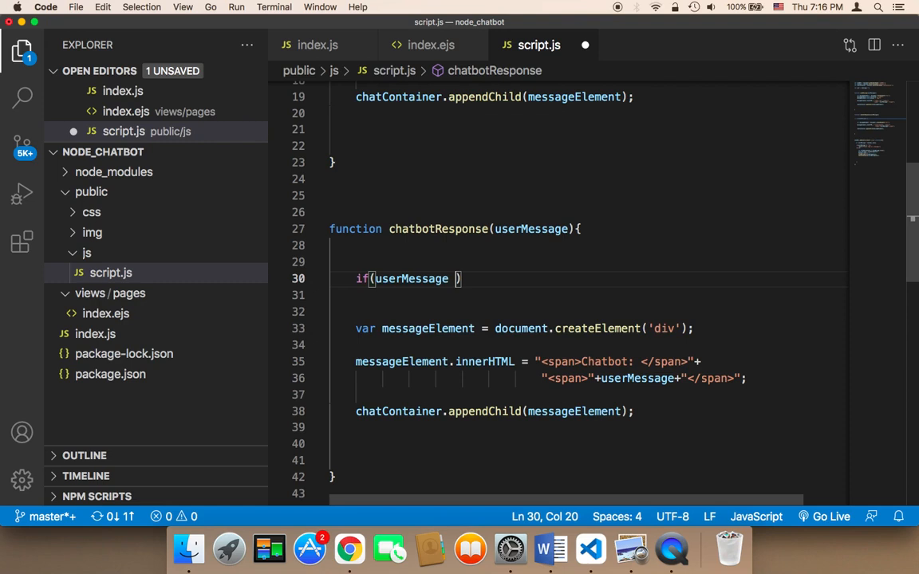
pyautogui.write('== ""')
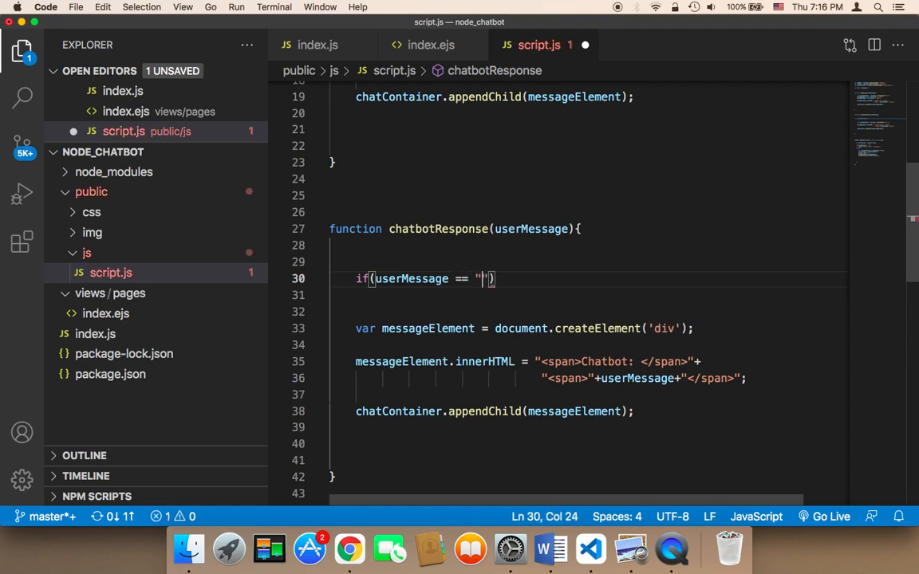
pyautogui.write('hi')
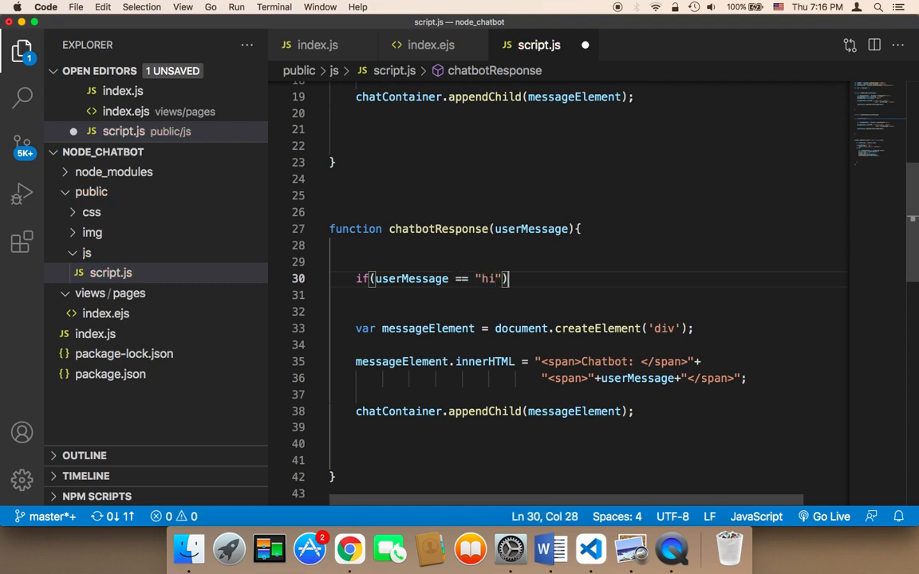
pyautogui.write('{')
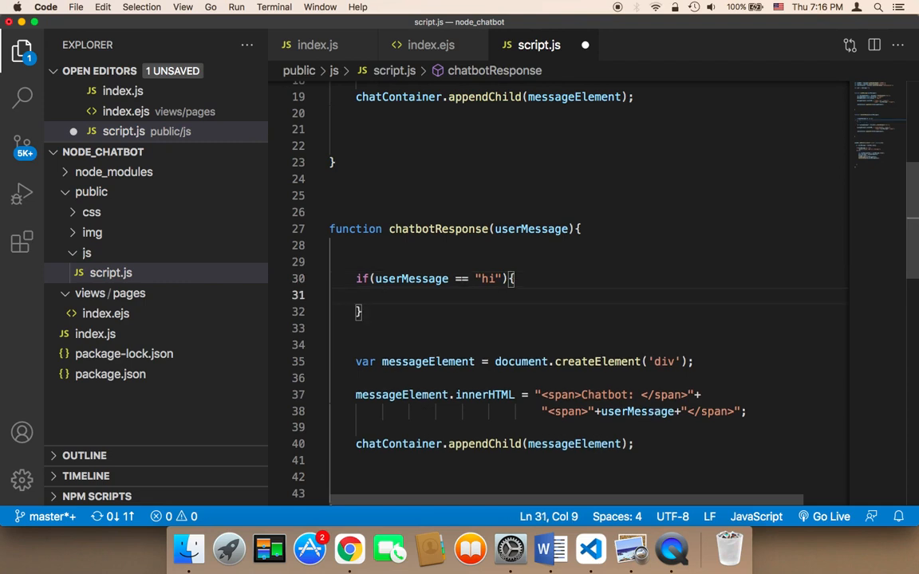
pyautogui.press('Enter')
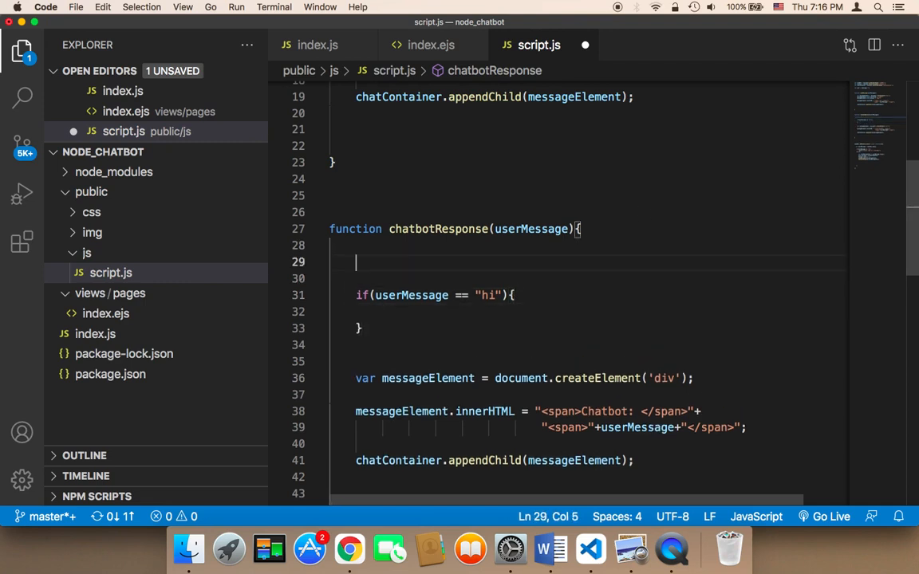
# Step: Declare var chatbotmessage = "" and set chatbotmessage = "hello" inside the hi condition
pyautogui.write('var cha')
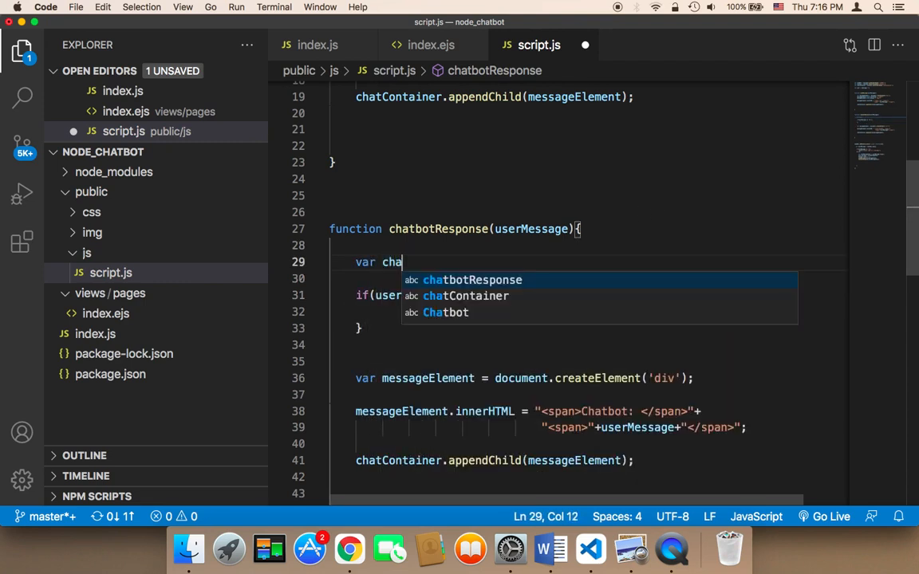
pyautogui.write('tbotmessa')
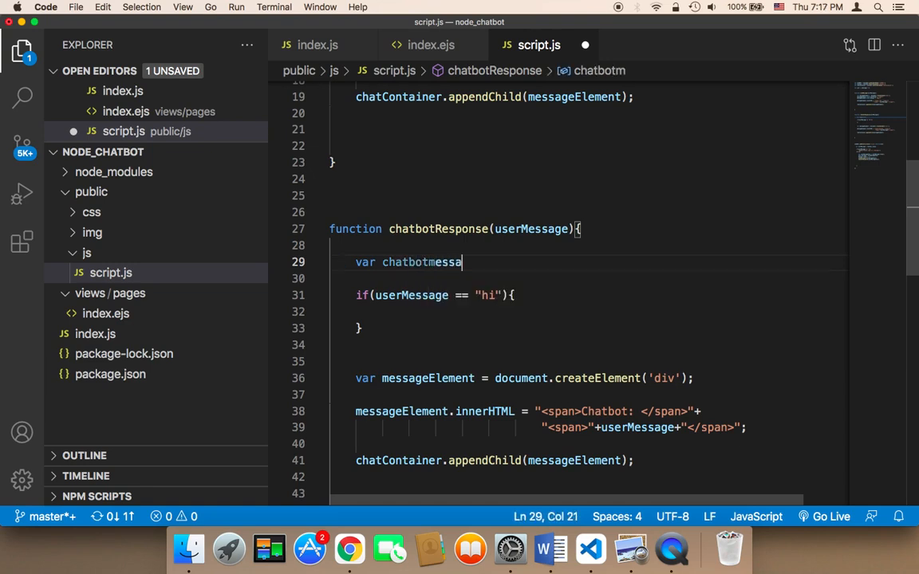
pyautogui.write('ge = "";')
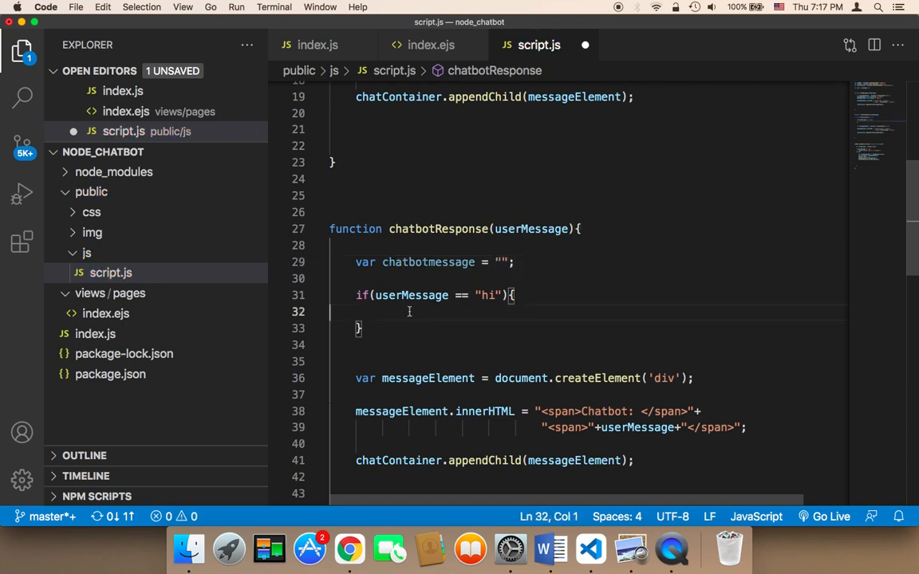
pyautogui.write('ch')
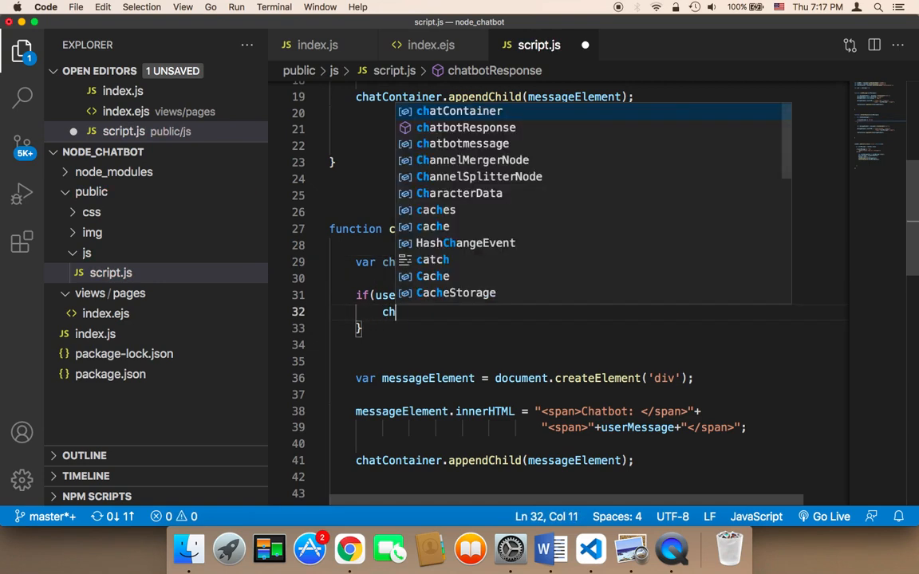
pyautogui.write('chatbo')
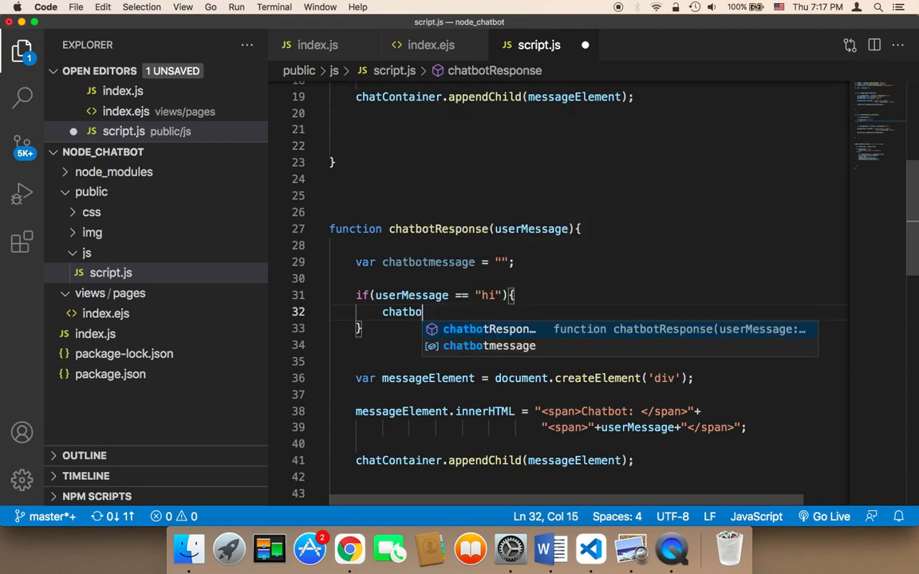
pyautogui.write('tmessage = "')
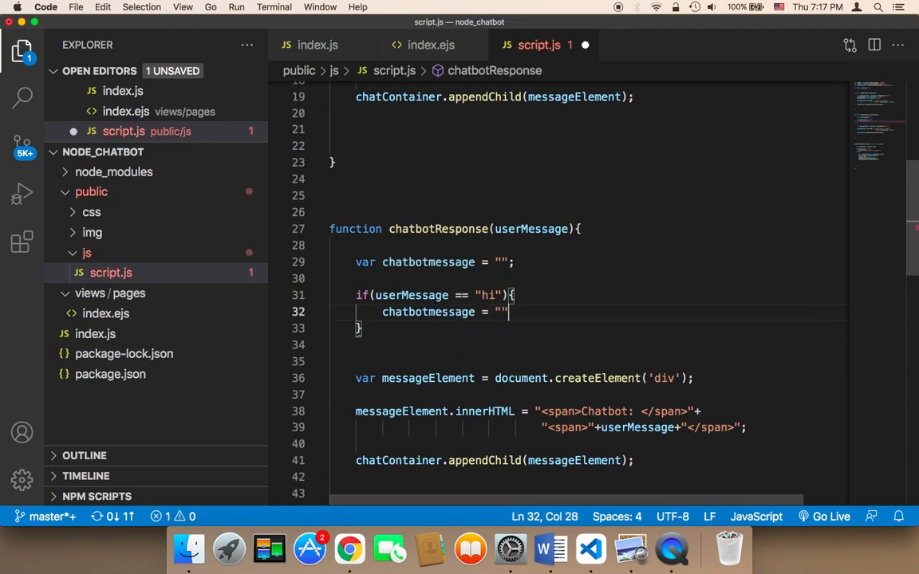
pyautogui.write('hello')
pyautogui.write('hi')
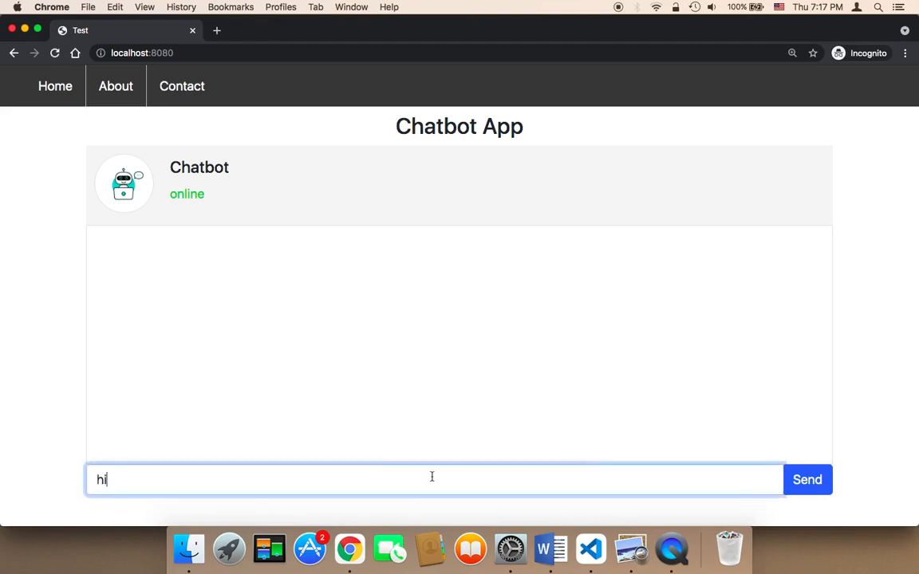
pyautogui.click(807, 479)
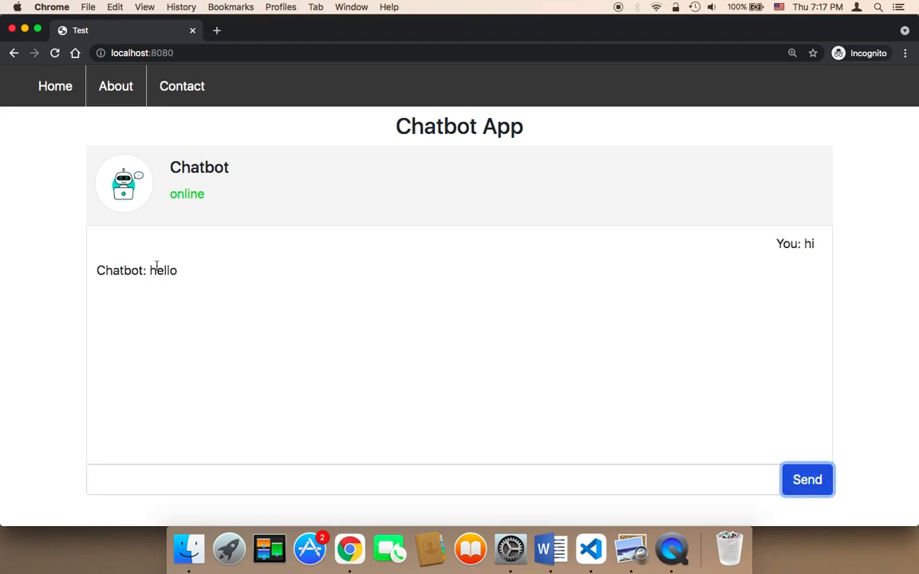
pyautogui.doubleClick(163, 271)
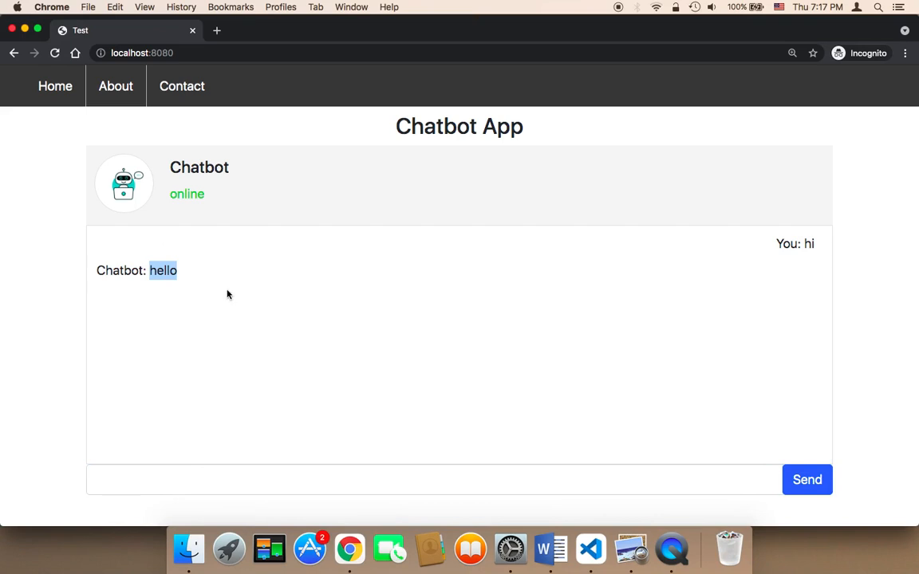
pyautogui.moveTo(175, 295)
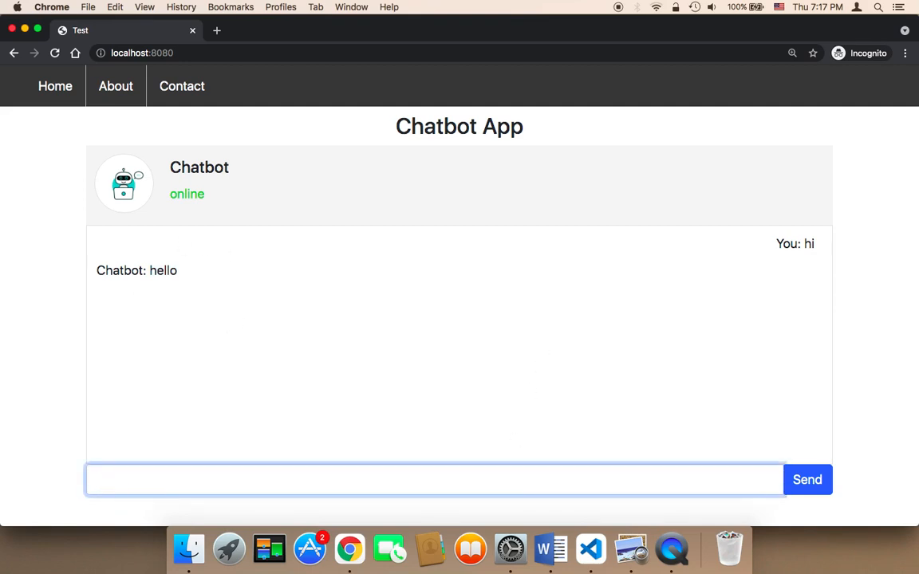
# Step: Send the message 'welcome' to the chatbot to test an unhandled reply
pyautogui.write('welcome')
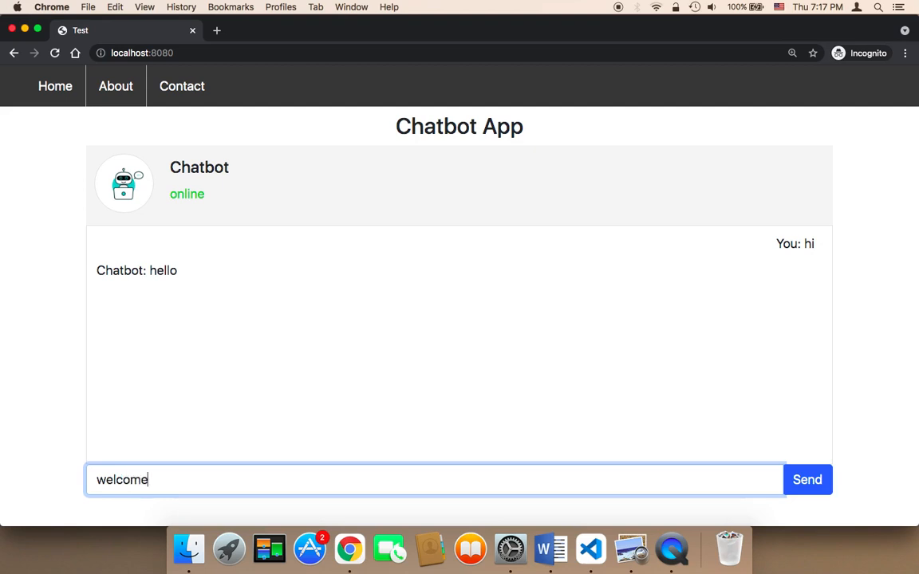
pyautogui.click(807, 479)
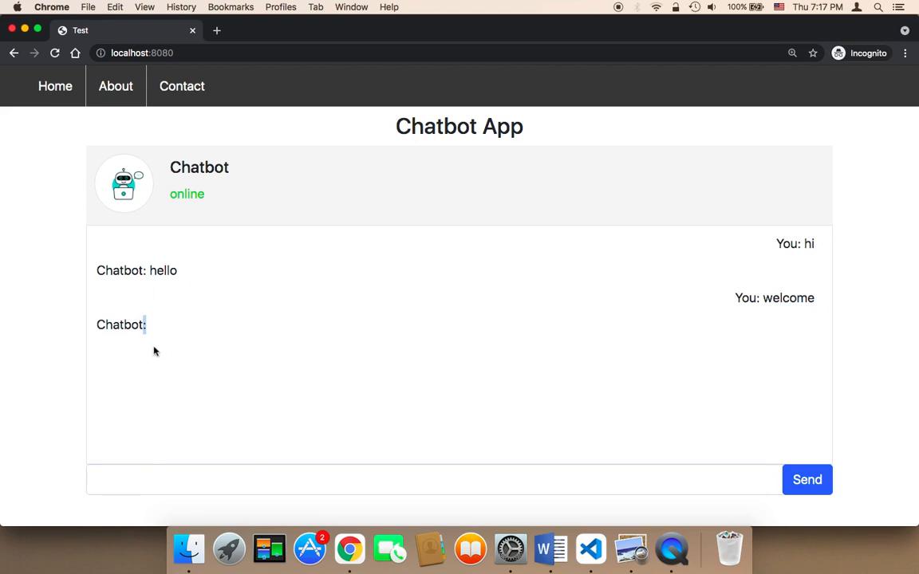
pyautogui.moveTo(190, 327)
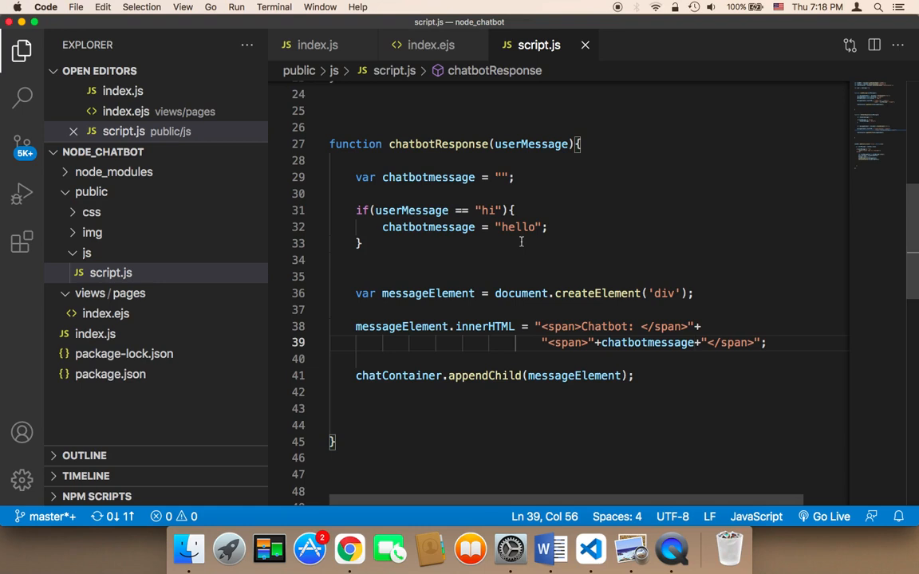
pyautogui.moveTo(565, 231)
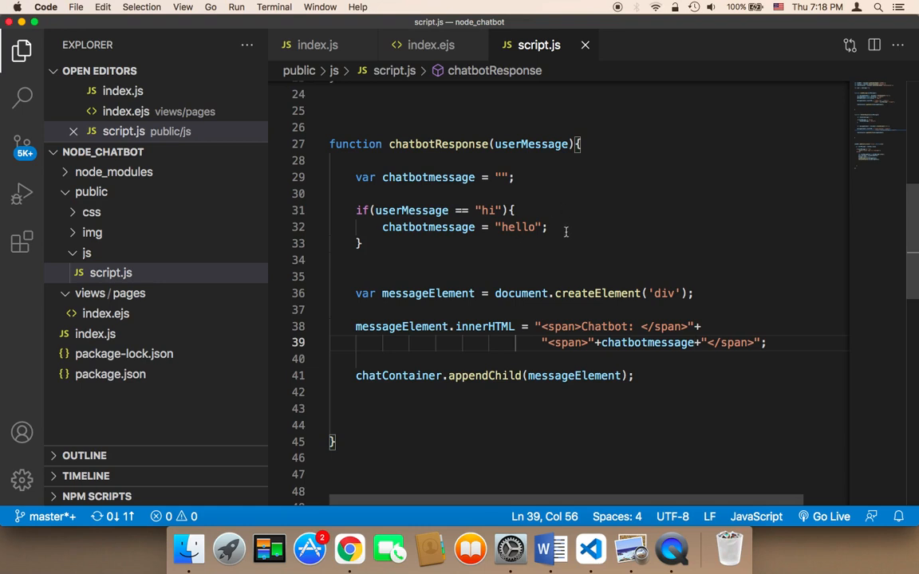
pyautogui.moveTo(568, 241)
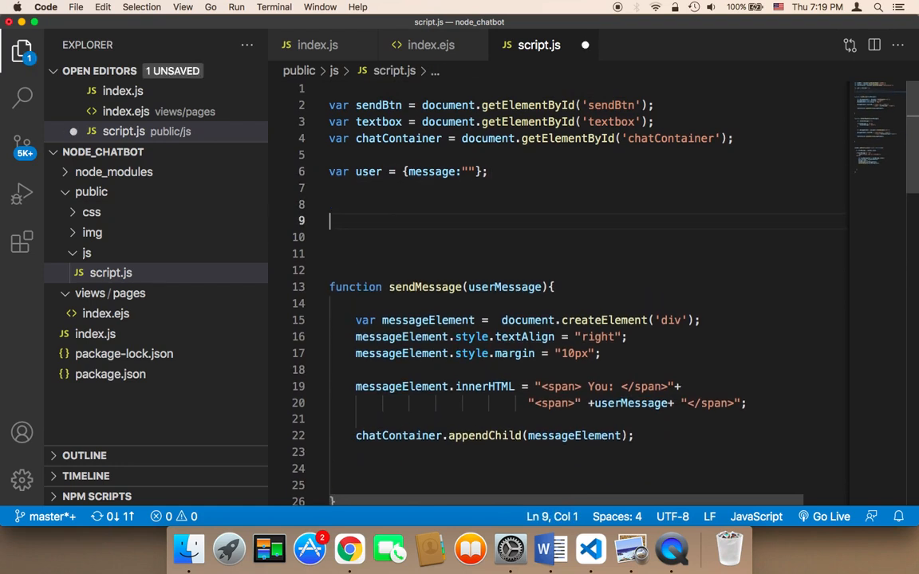
# Step: Begin a new declaration 'var arrayOfPossible' below the user object
pyautogui.write('var')
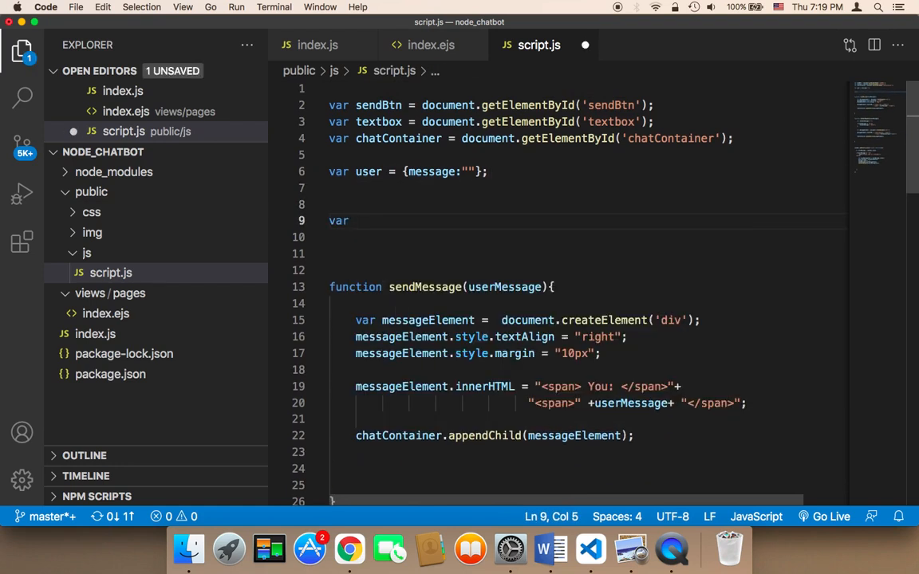
pyautogui.write('array')
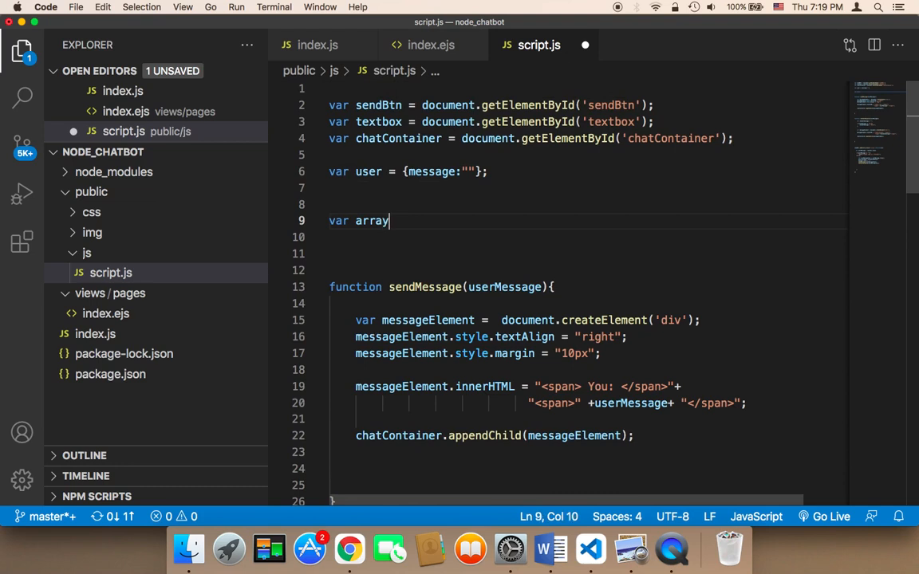
pyautogui.write('Of')
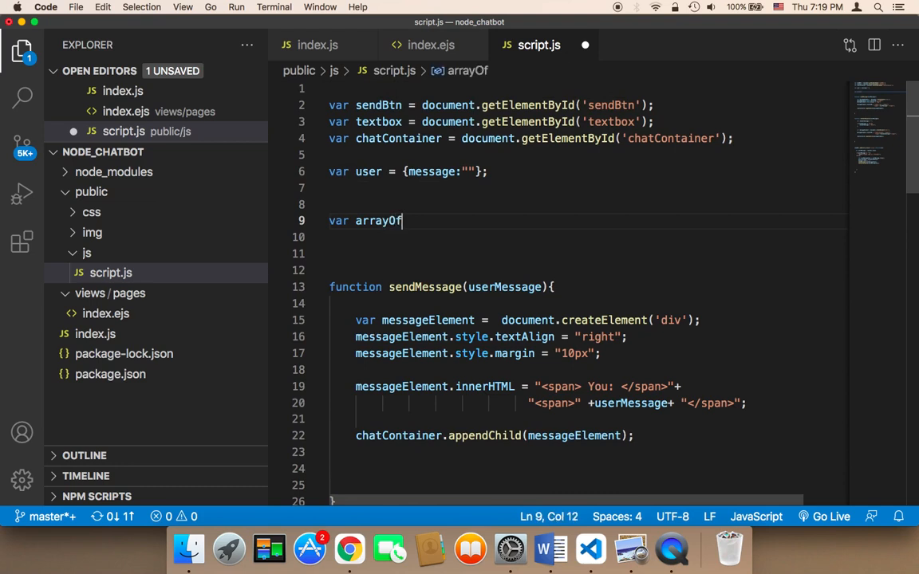
pyautogui.write('Possible')
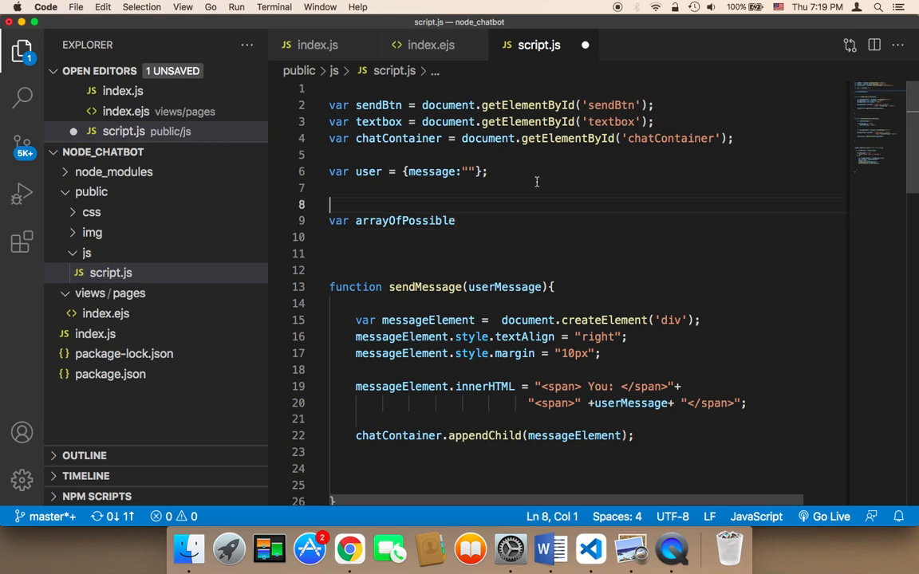
# Step: Finish the name arrayOfPossibleMessage = [] and start an object with message and response keys
pyautogui.write('Messa')
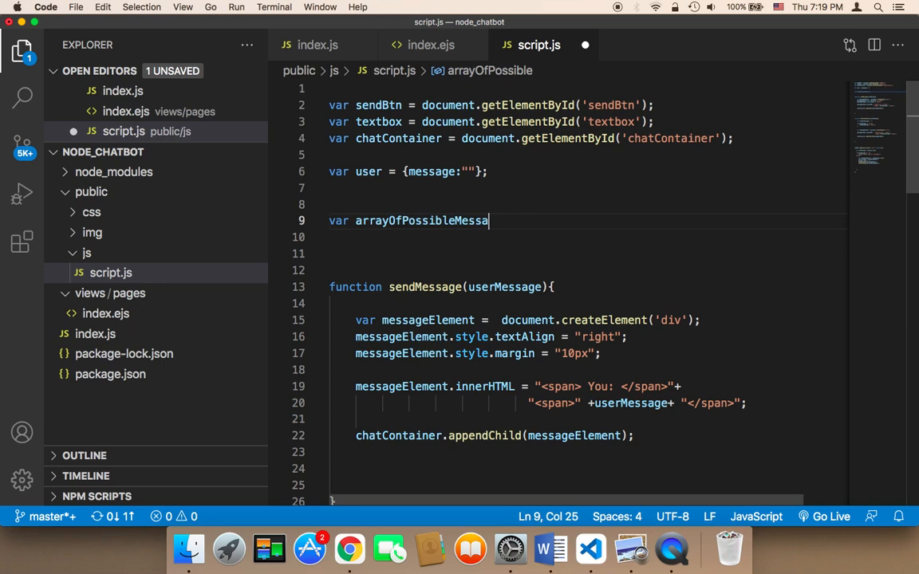
pyautogui.write('ge = []')
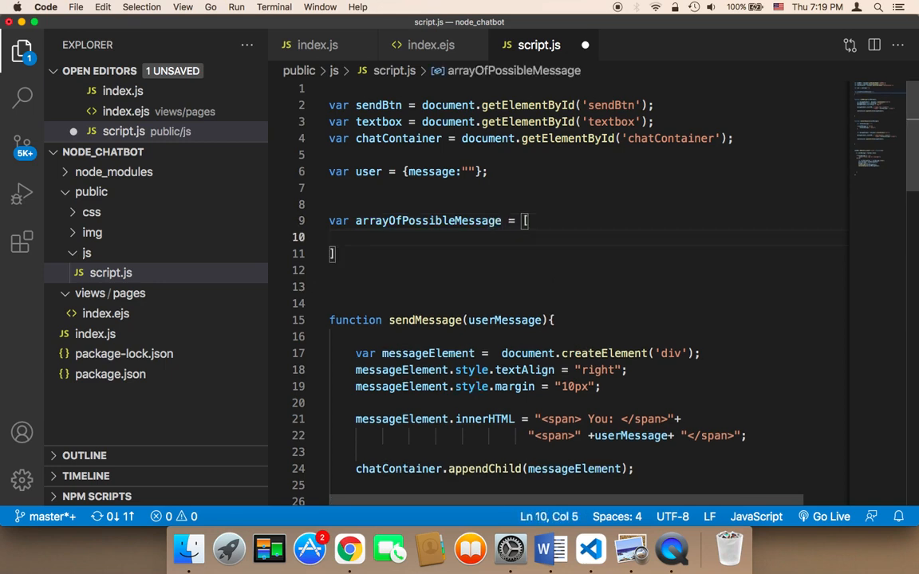
pyautogui.write('{')
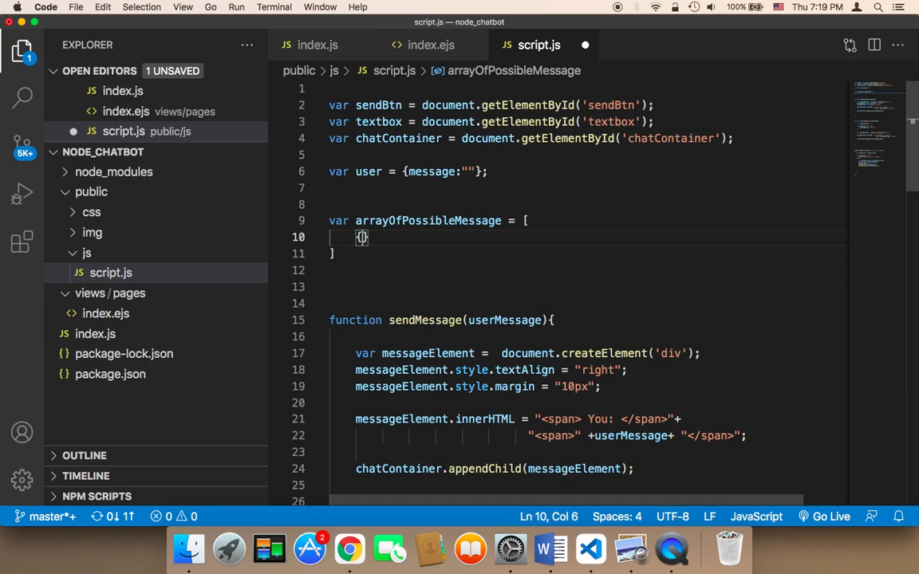
pyautogui.write('m')
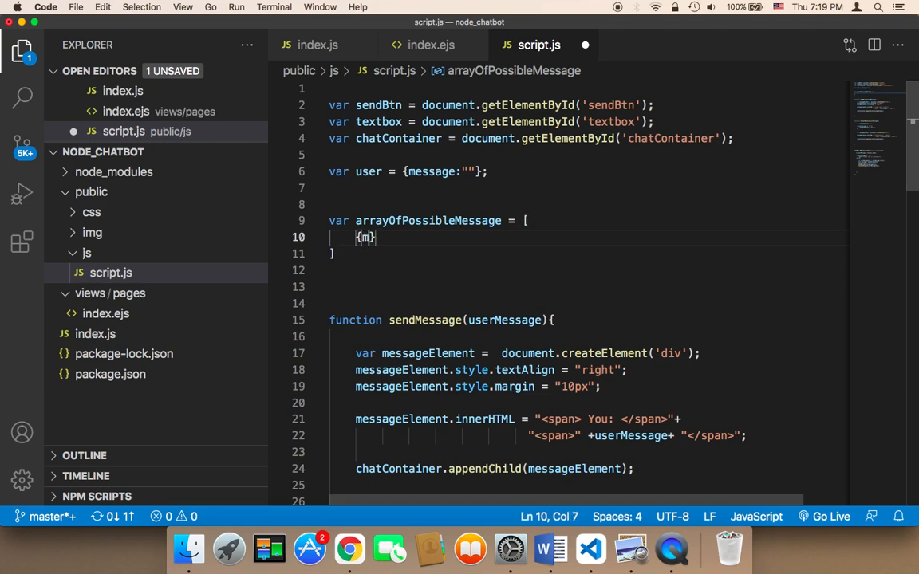
pyautogui.write('essage')
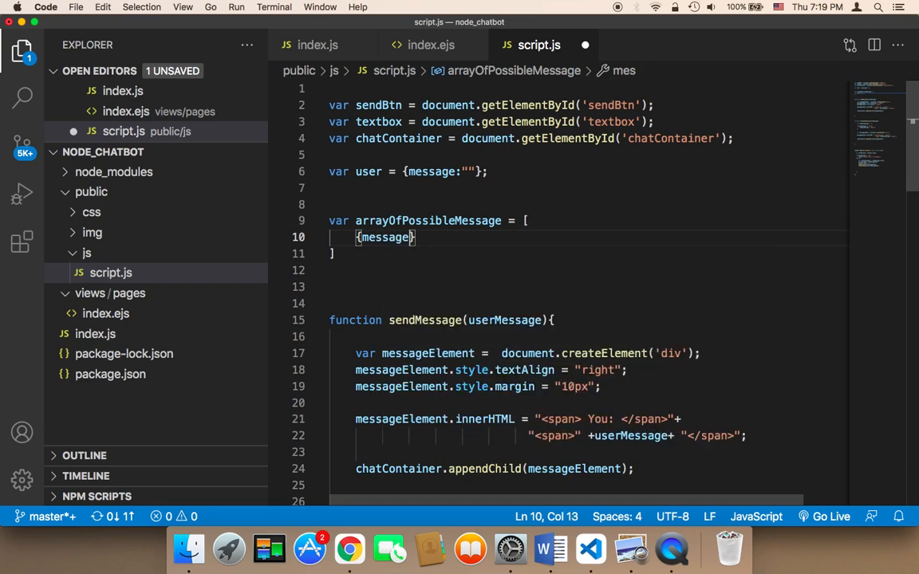
pyautogui.write(':"",')
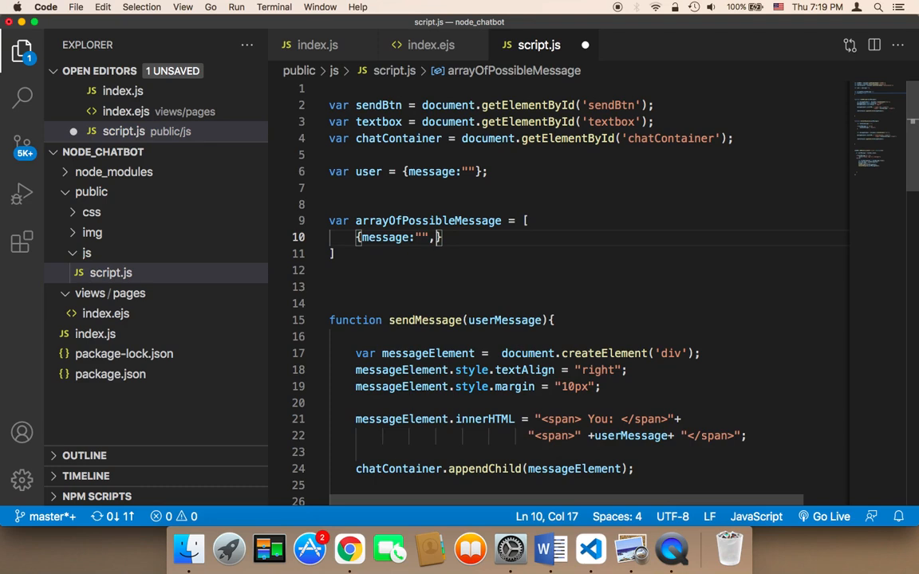
pyautogui.write('response:"')
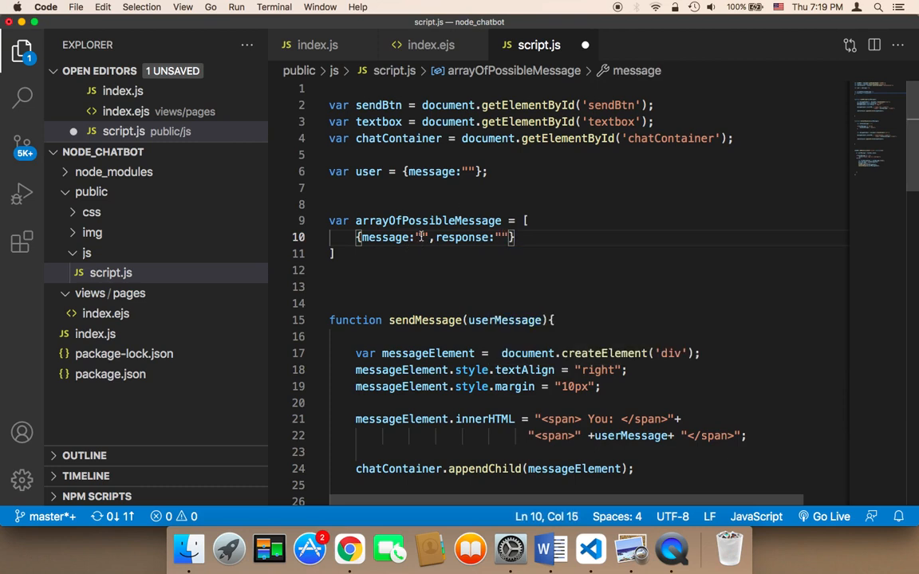
# Step: Fill the first entry with message "hi" and response "hello"
pyautogui.doubleClick(385, 236)
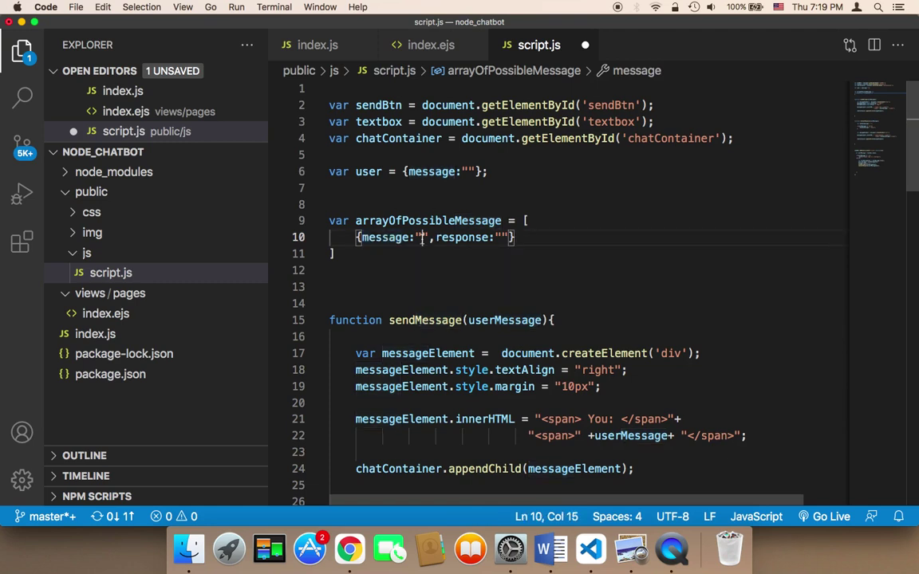
pyautogui.write('hi')
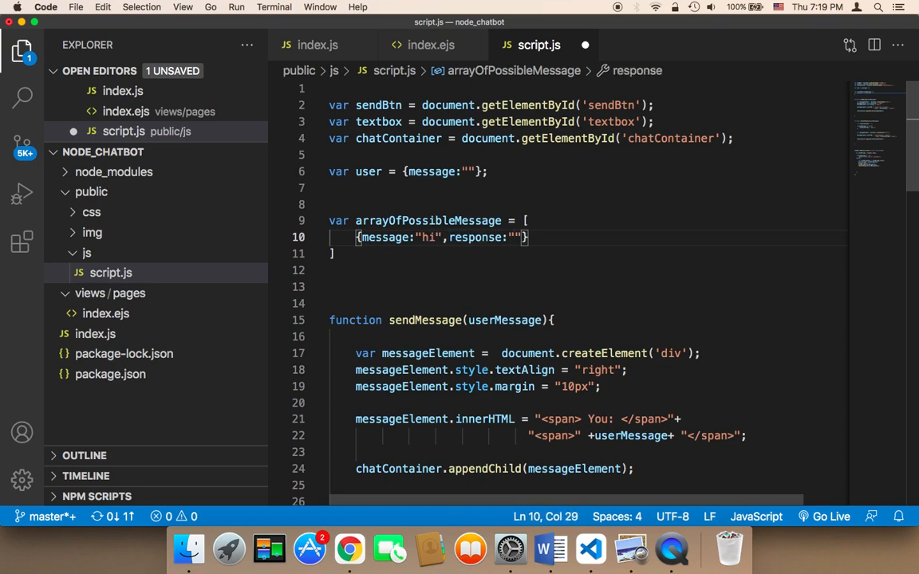
pyautogui.write('hello')
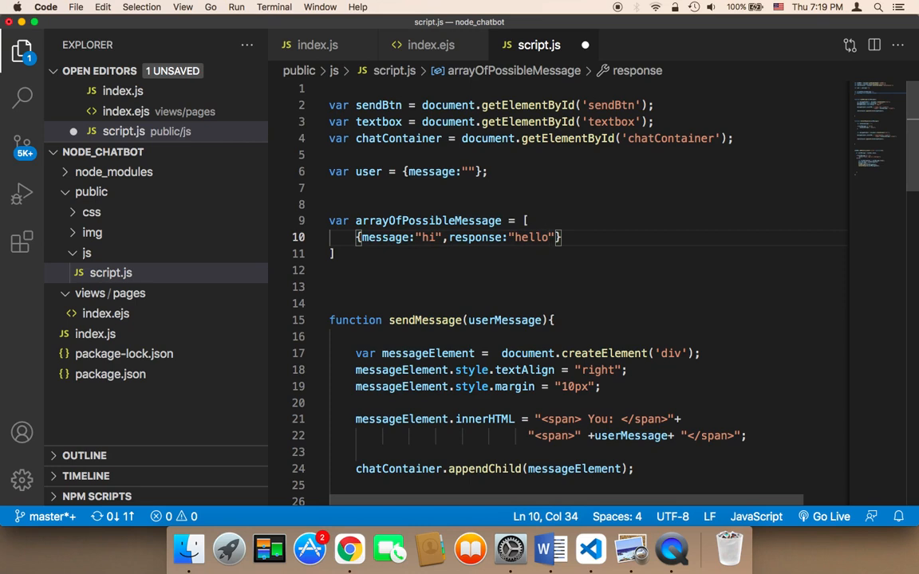
pyautogui.doubleClick(429, 236)
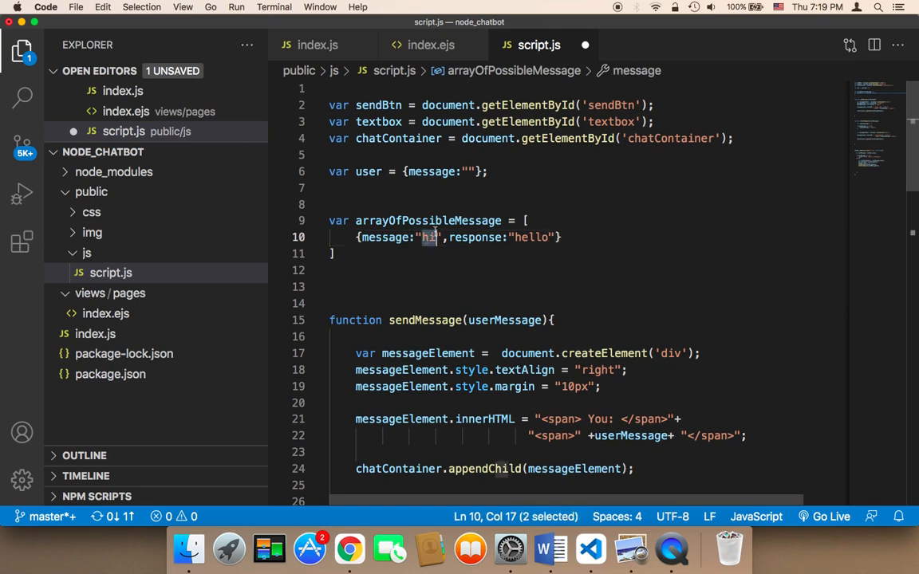
pyautogui.doubleClick(533, 236)
pyautogui.write('{')
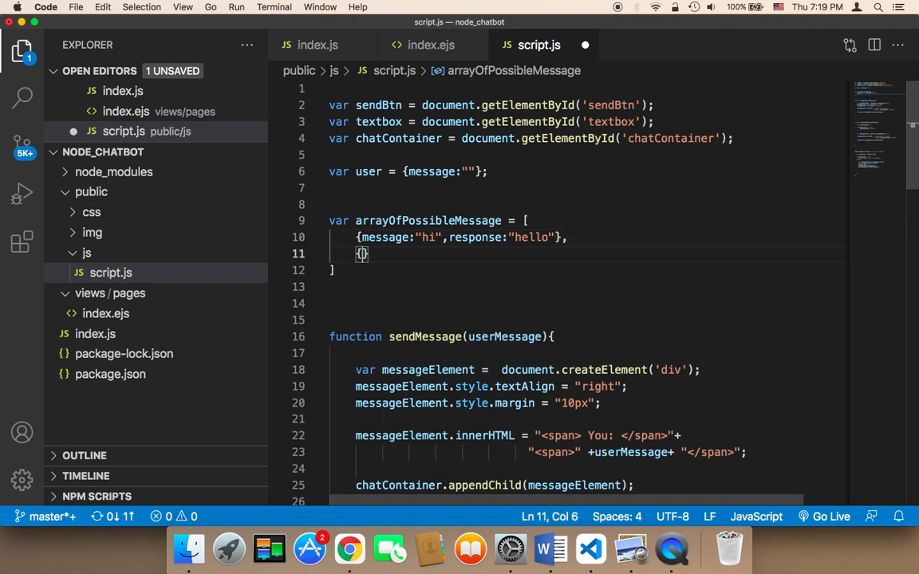
# Step: Write the second entry's message "how are you?"
pyautogui.write('messa')
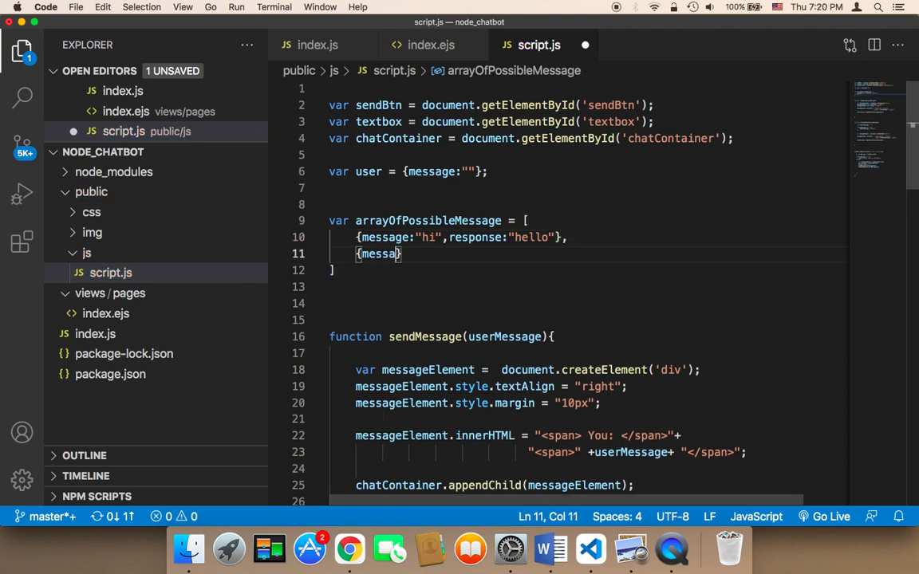
pyautogui.write('ge:')
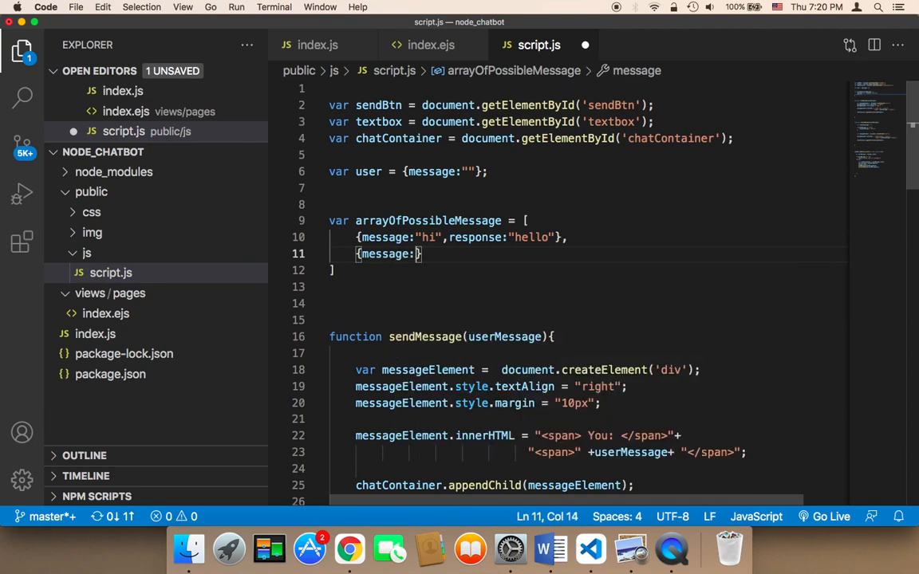
pyautogui.write('how are yo"')
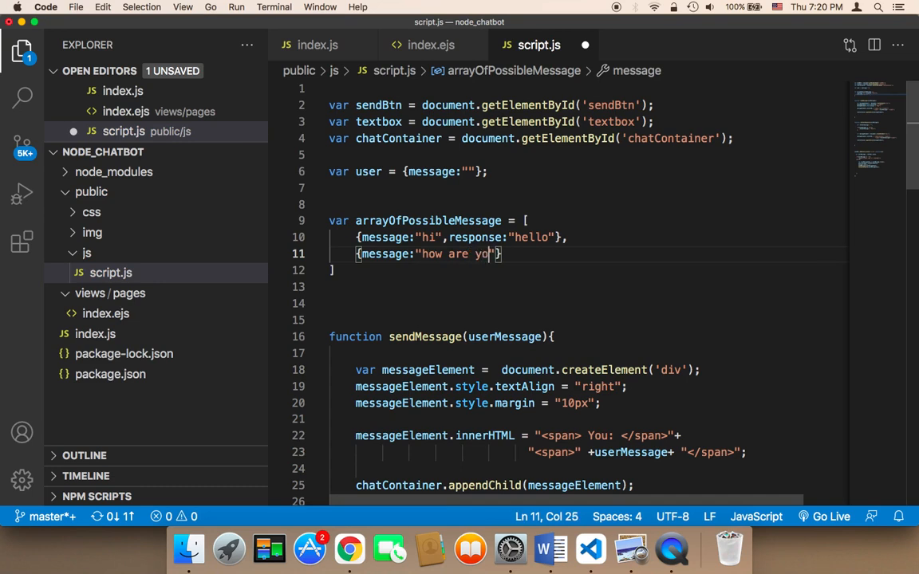
pyautogui.write('u?')
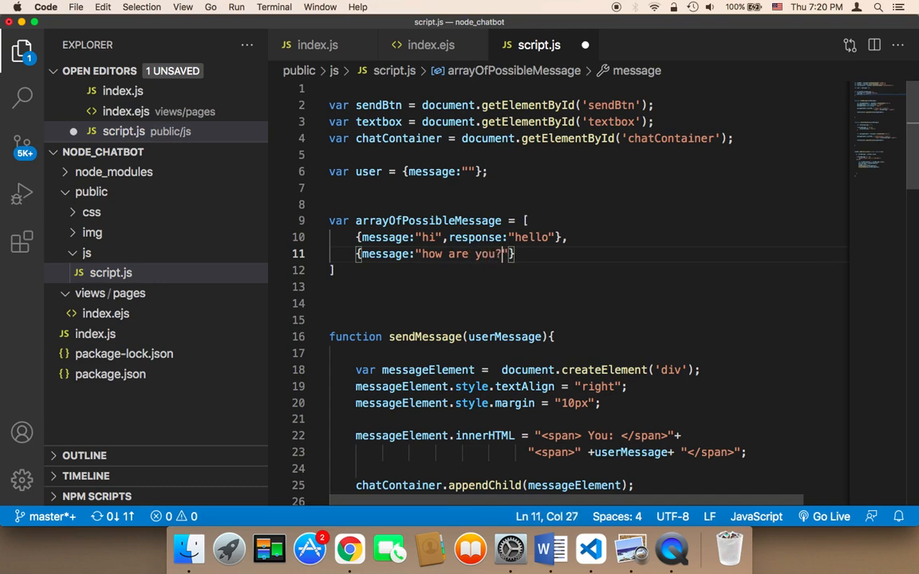
# Step: Give the second entry the response "I'm good"
pyautogui.write(', r')
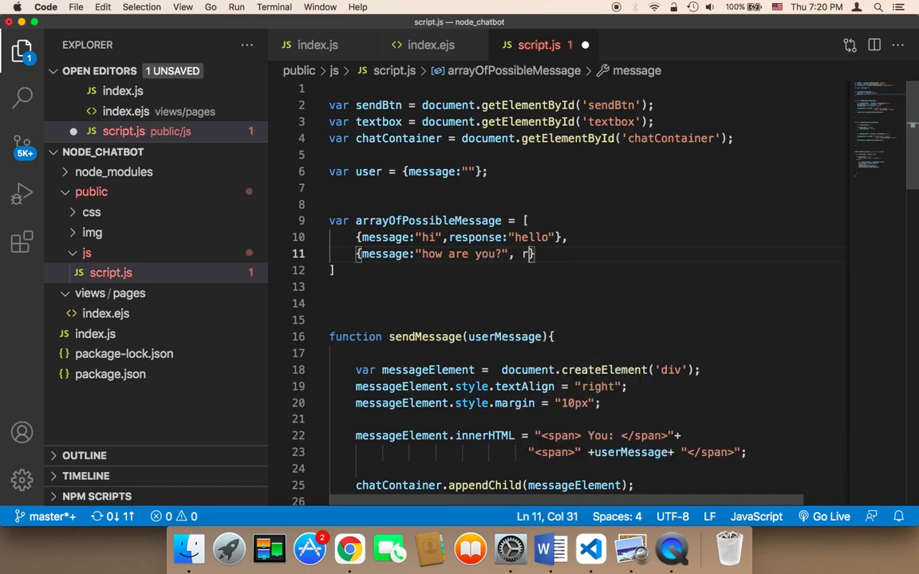
pyautogui.write('esponse')
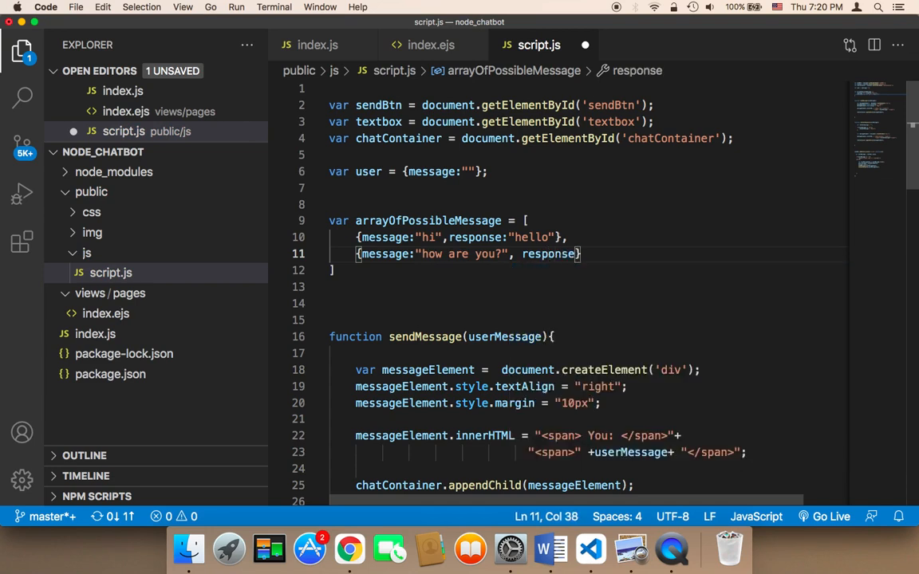
pyautogui.write(':""')
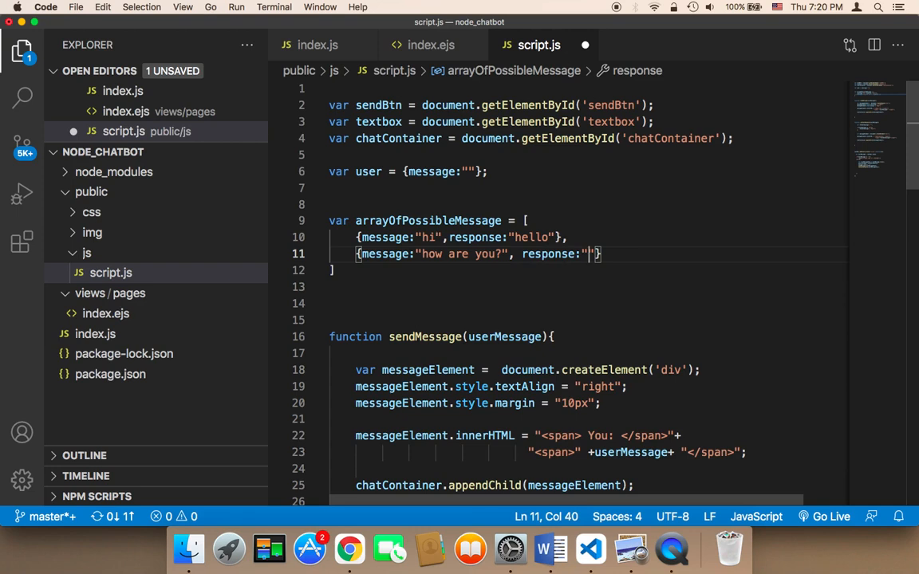
pyautogui.write("I'm")
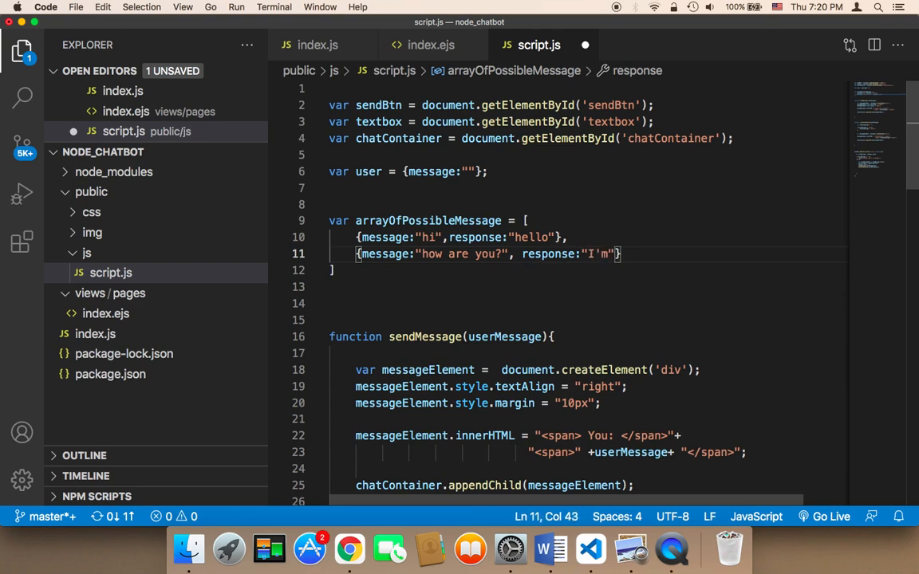
pyautogui.write('good')
pyautogui.write('{')
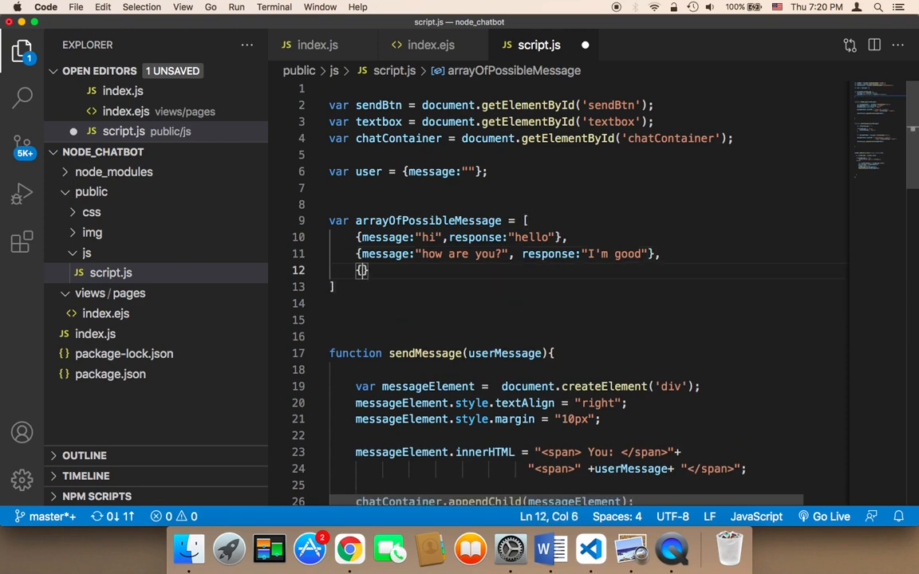
# Step: Add message:"" as the start of the third array entry
pyautogui.write('message')
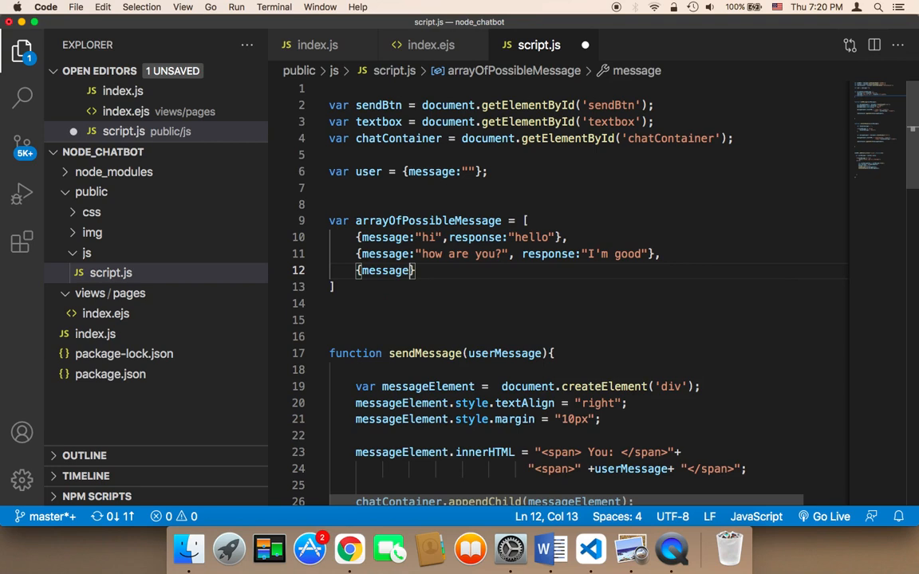
pyautogui.write(':""')
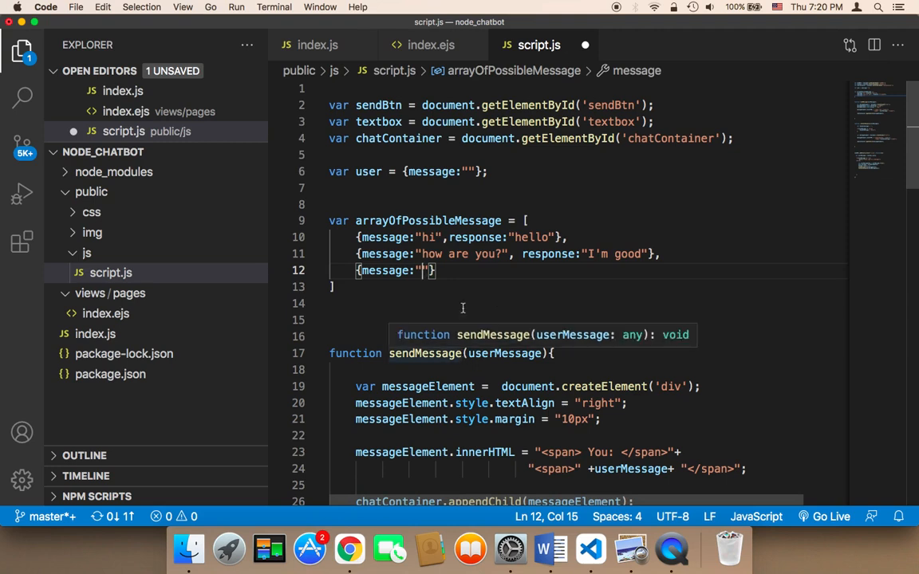
# Step: Set the third entry's message to "what is your name?"
pyautogui.write('what')
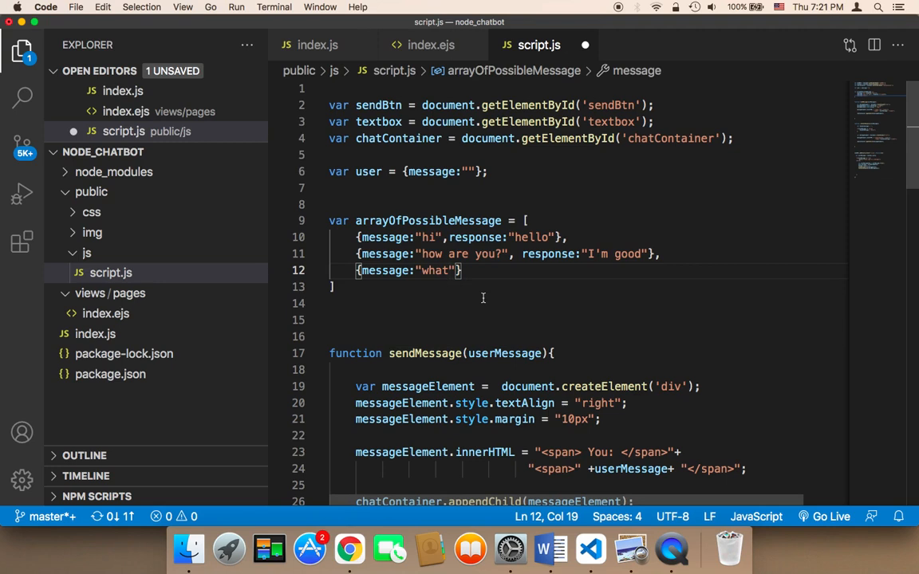
pyautogui.write('is')
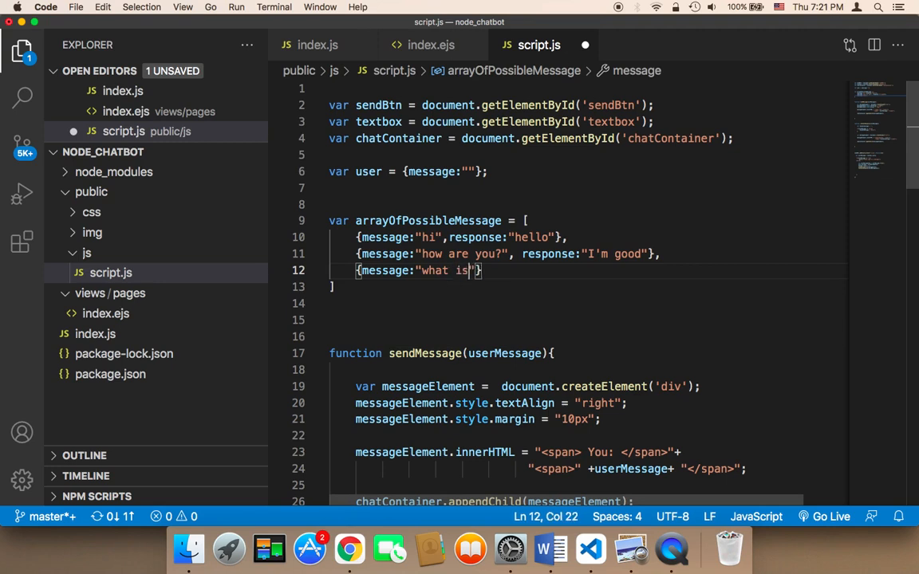
pyautogui.write('your n')
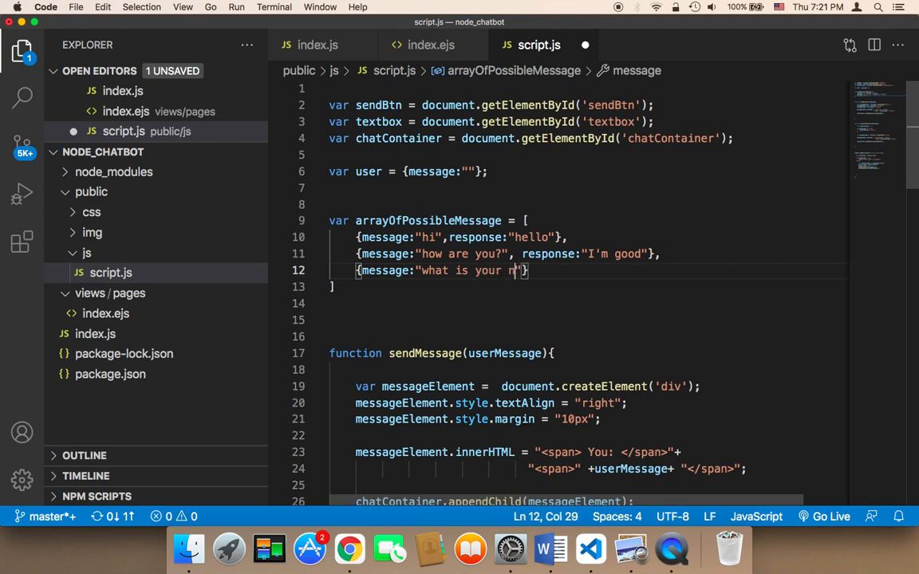
pyautogui.write('ame')
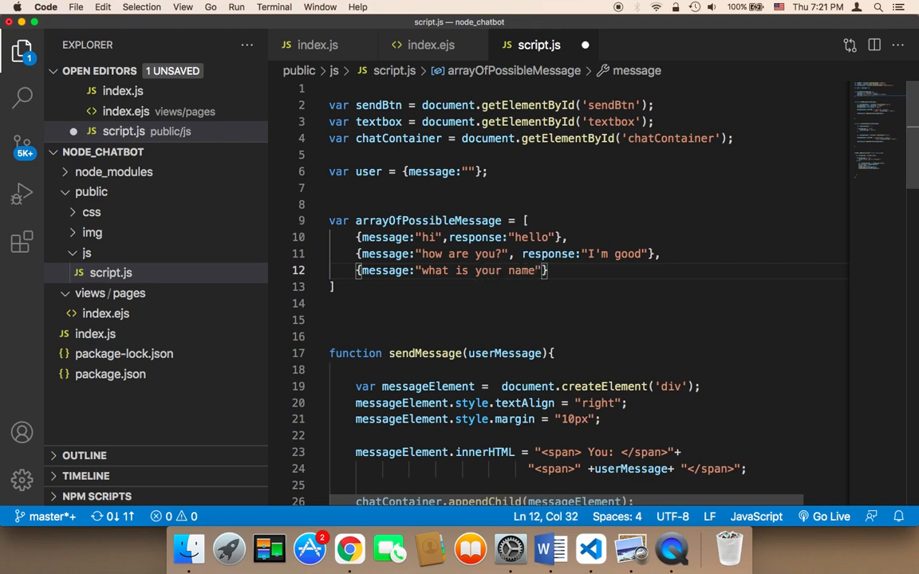
pyautogui.write('?",')
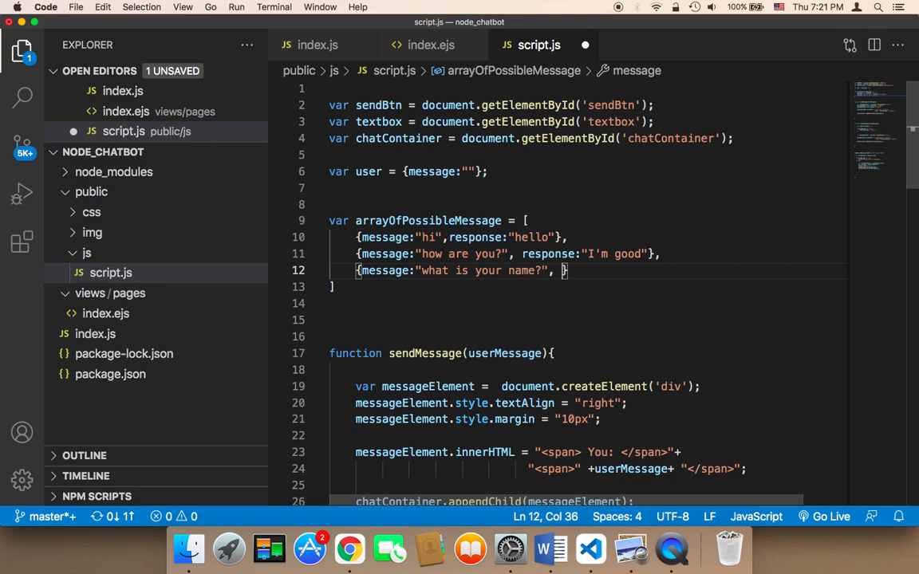
# Step: Add the response "I'm a chatbot!" to the third entry
pyautogui.write('response:""')
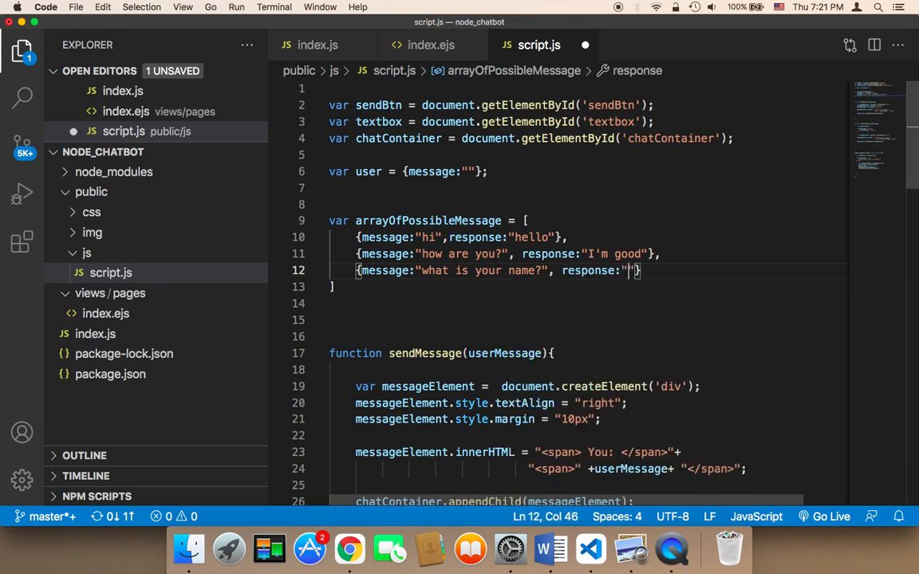
pyautogui.write("I'm a")
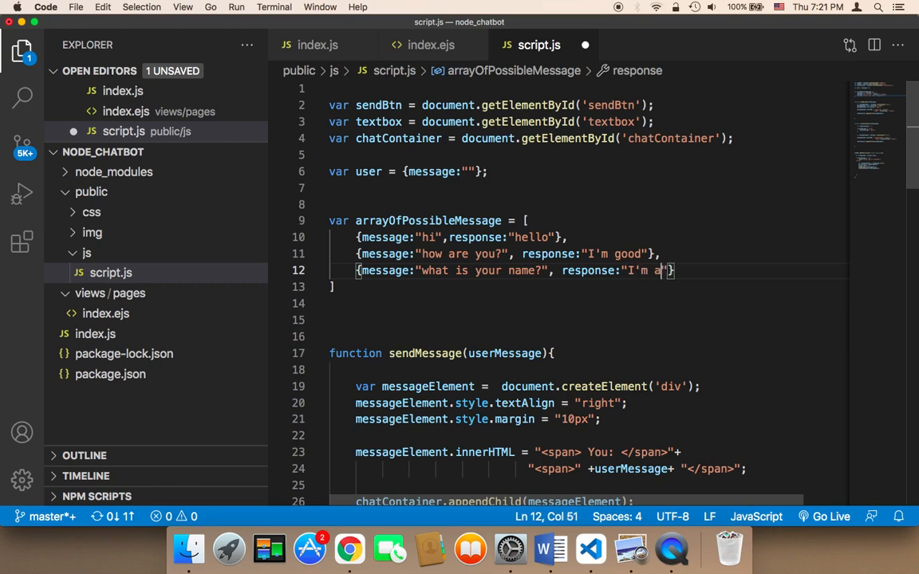
pyautogui.write('chatbot!')
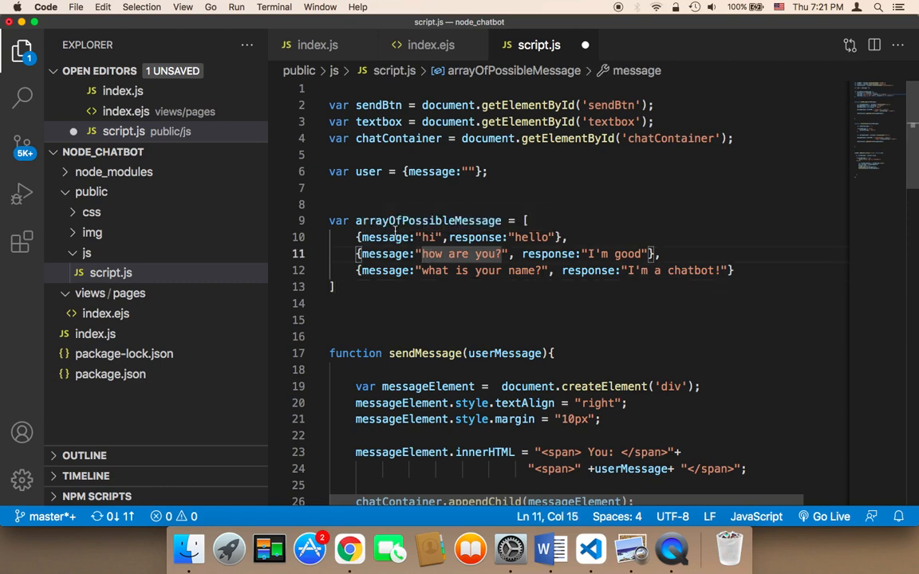
pyautogui.moveTo(517, 299)
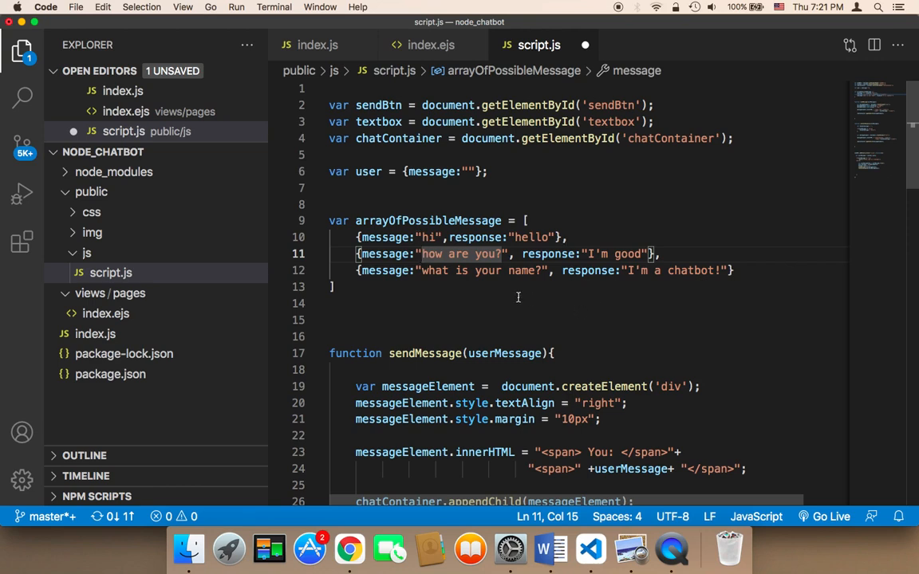